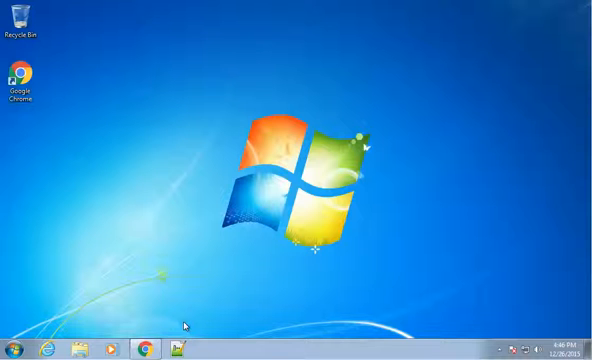
mouse_move(144, 236)
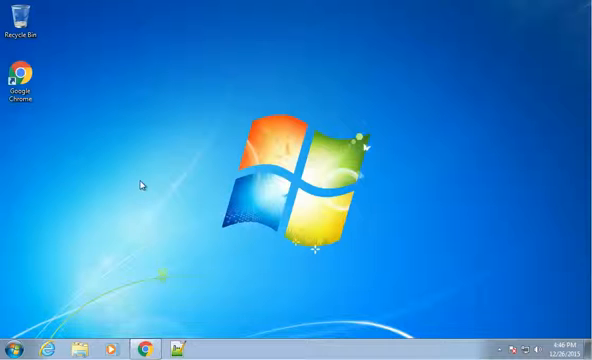
- Create a new desktop file named CompileAndRun.bat, confirming the extension change
right_click(144, 185)
type("CompileAndRun.bat")
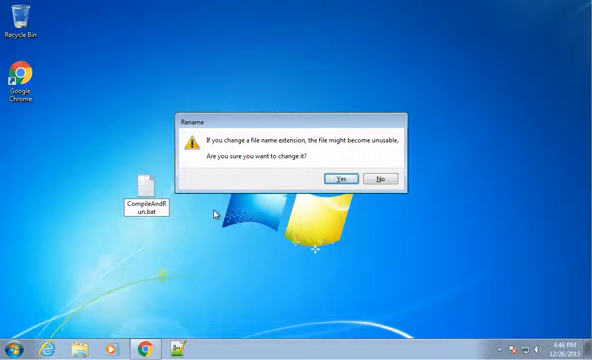
left_click(339, 178)
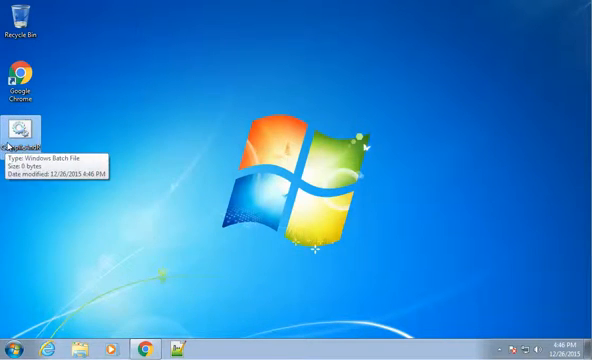
right_click(20, 135)
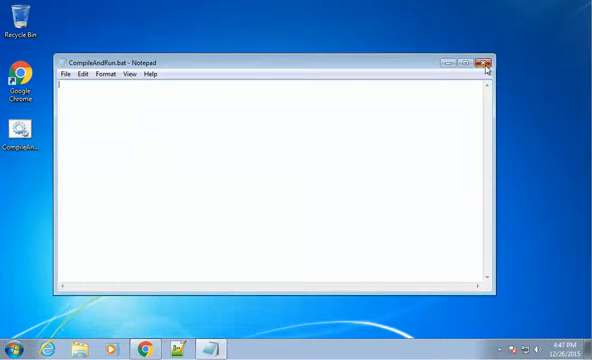
right_click(18, 137)
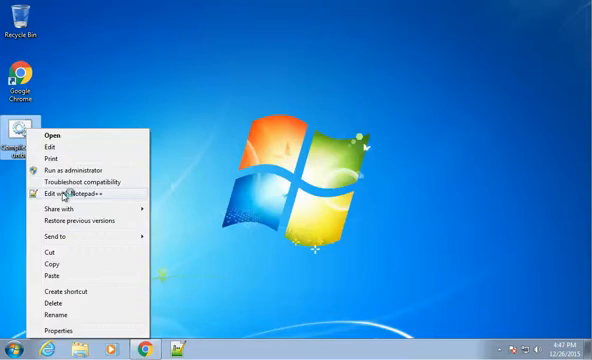
- Open CompileAndRun.bat in Notepad++, paste the compile-and-run batch script, and save
left_click(62, 192)
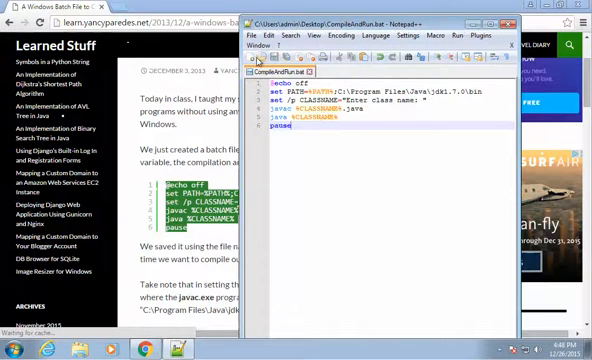
left_click(268, 37)
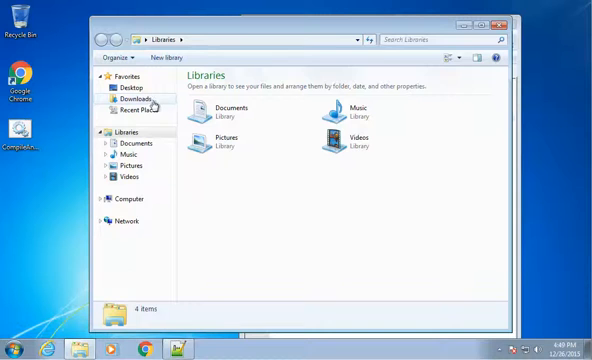
mouse_move(135, 204)
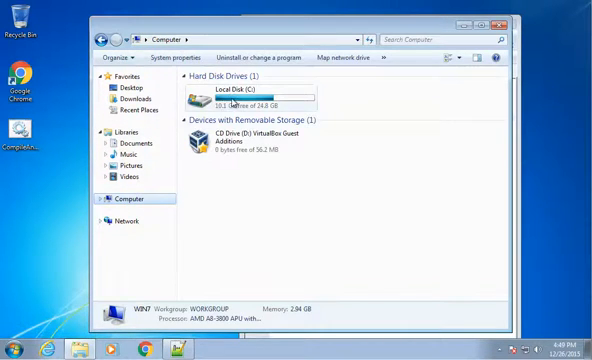
- Browse to C:\Program Files\Java\jdk1.8.0_65\bin in Windows Explorer
double_click(239, 90)
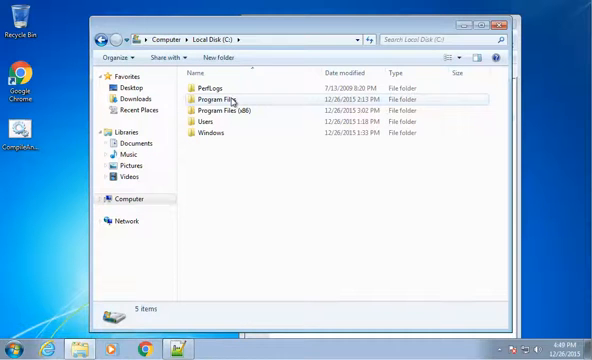
mouse_move(222, 99)
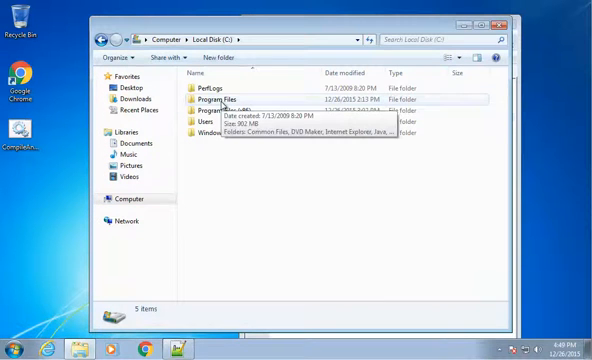
double_click(214, 97)
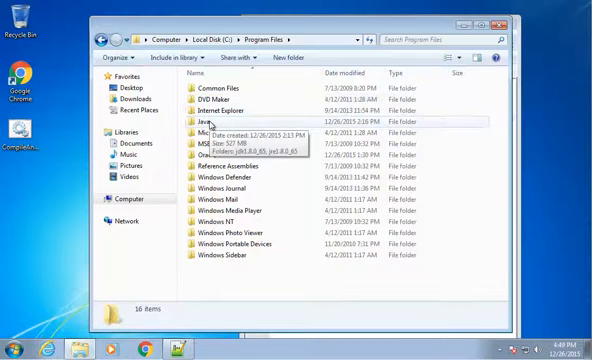
double_click(200, 118)
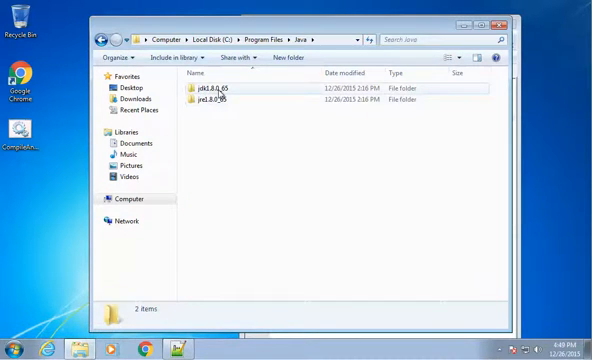
mouse_move(210, 101)
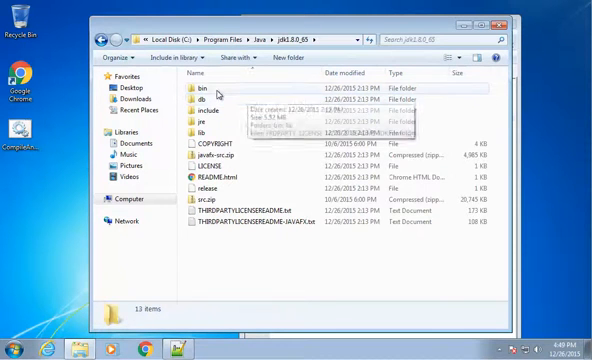
double_click(195, 87)
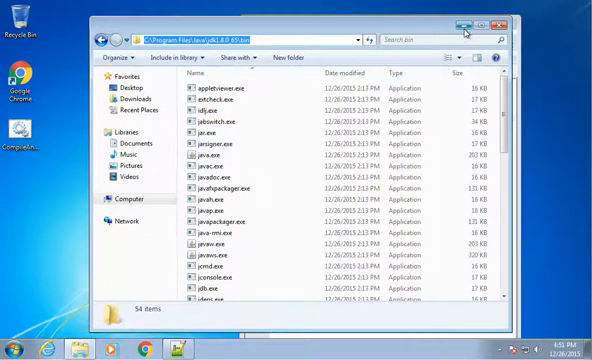
mouse_move(462, 23)
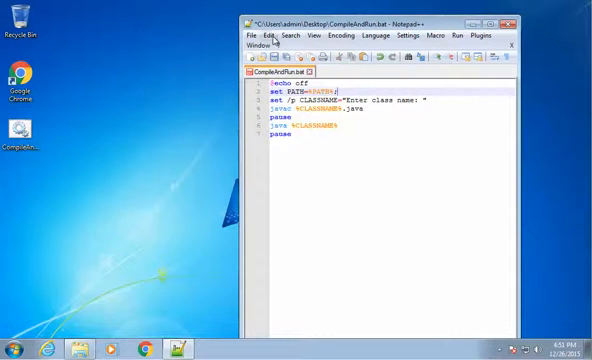
- Append ;C:\Program Files\Java\jdk1.8.0_65\bin to the set PATH line
type(";C:\\Program Files\\Java\\jdk1.8.0_65\\bin")
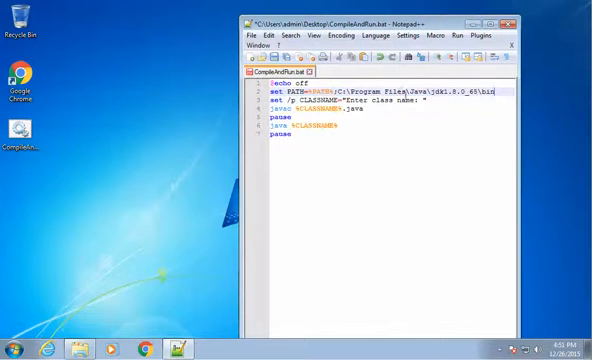
mouse_move(477, 138)
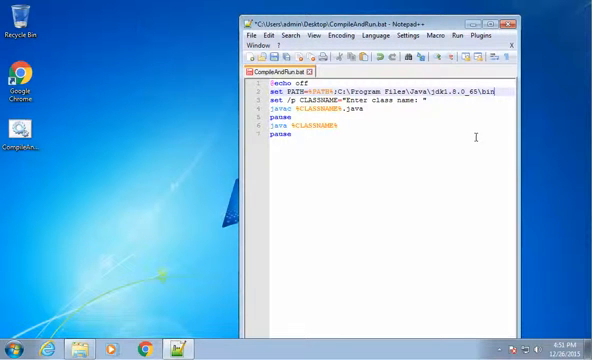